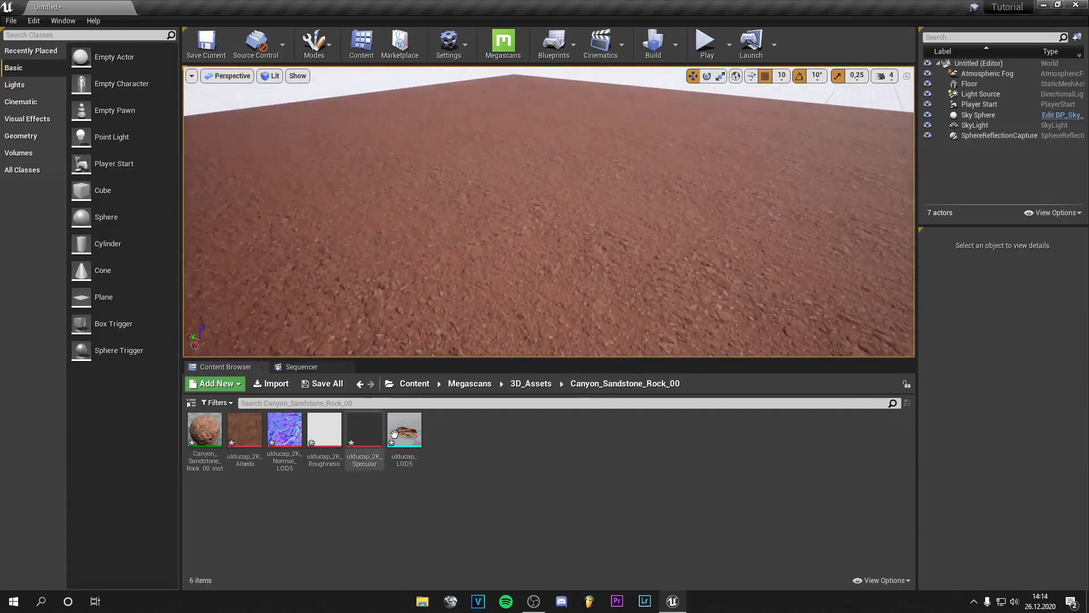
mouse_move(403, 430)
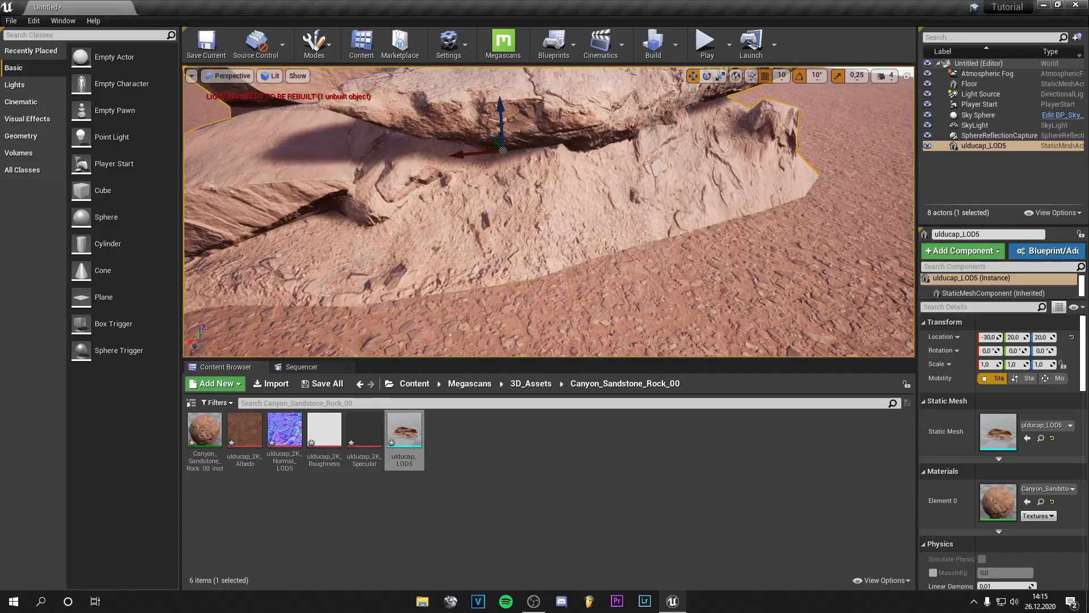
Select the Sky Sphere, then open the Canyon_Sandstone_Rock_00_inst material instance
click(977, 114)
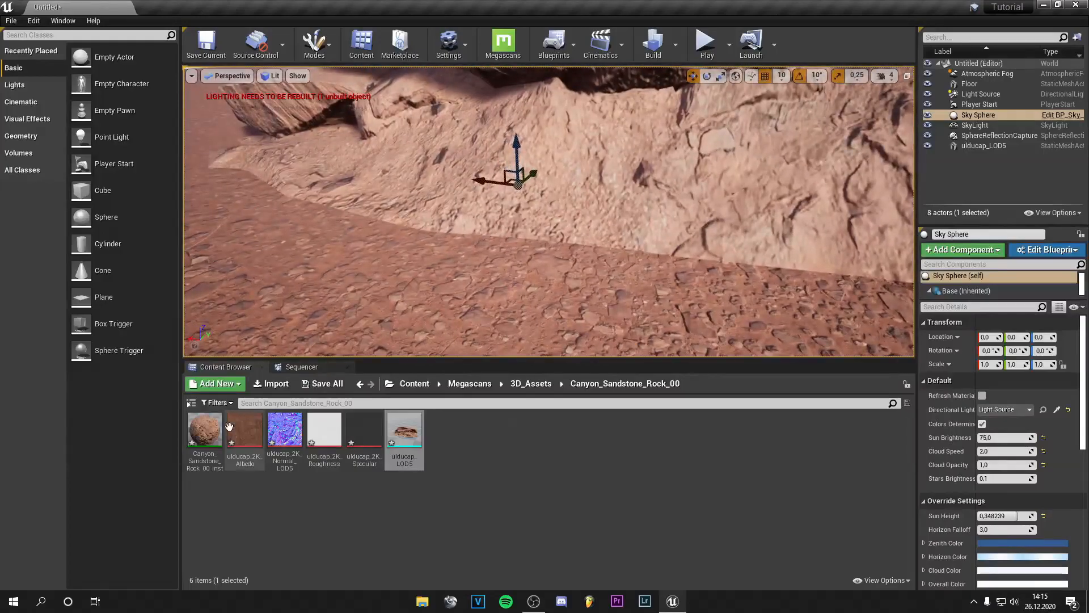
double_click(205, 429)
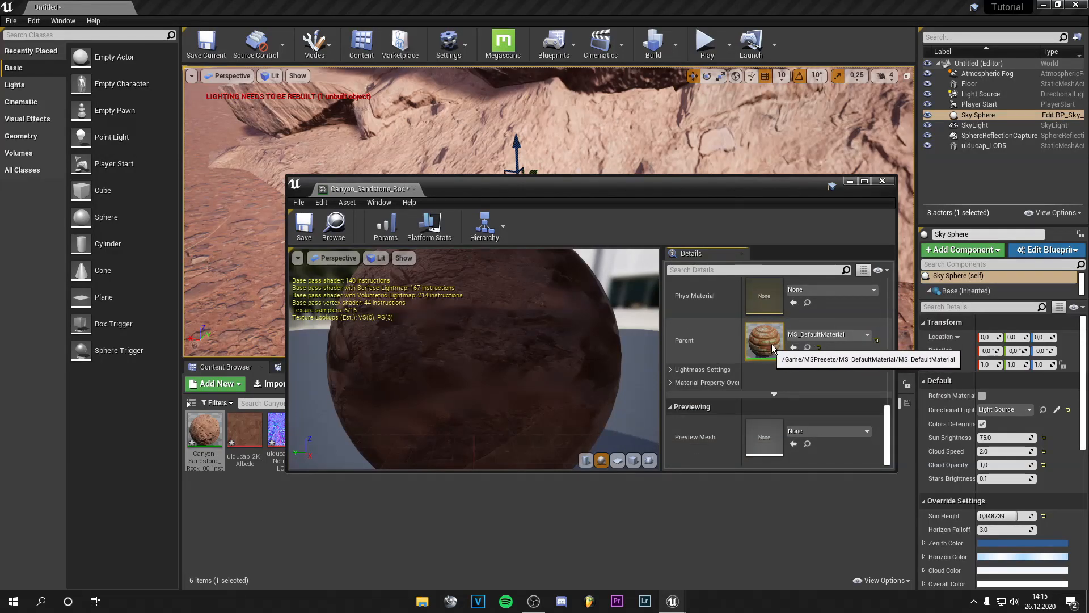
Open MS_DefaultMaterial full-screen and wire a Multiply node into Pixel Depth Offset
double_click(765, 340)
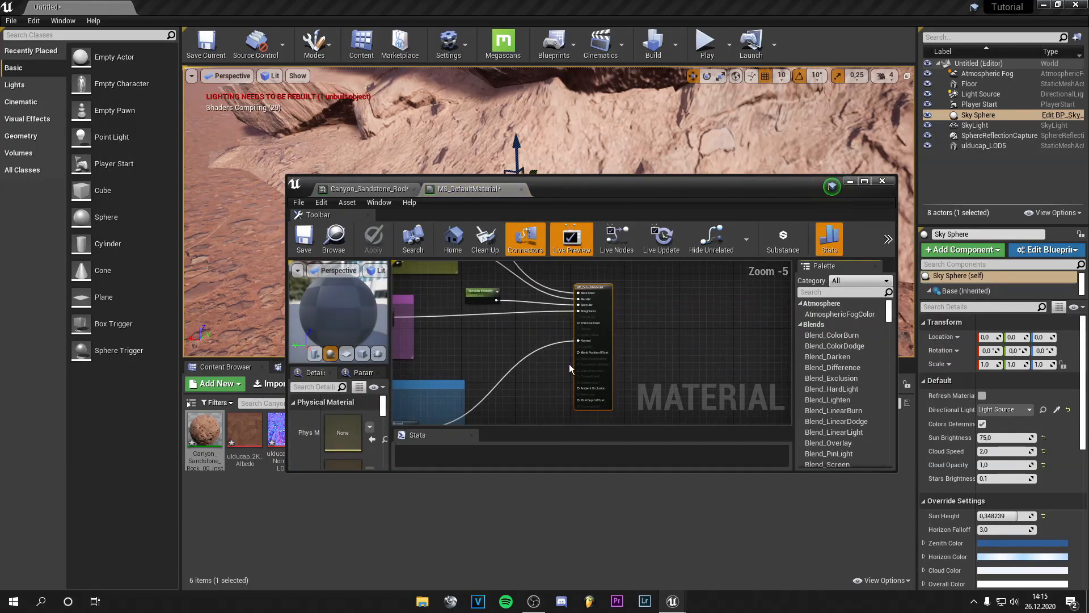
click(864, 182)
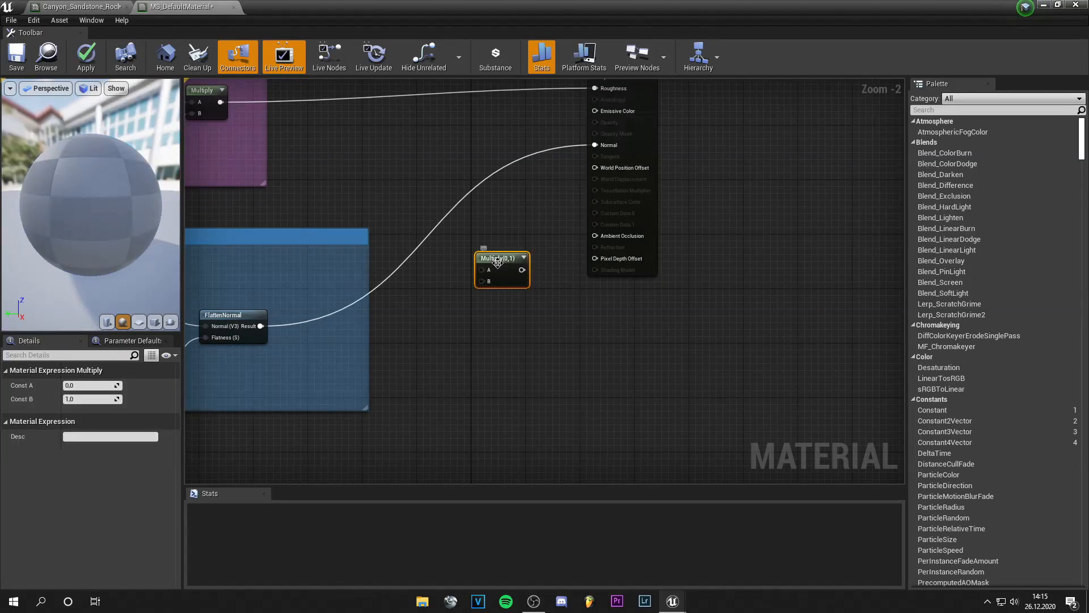
drag(501, 270, 539, 279)
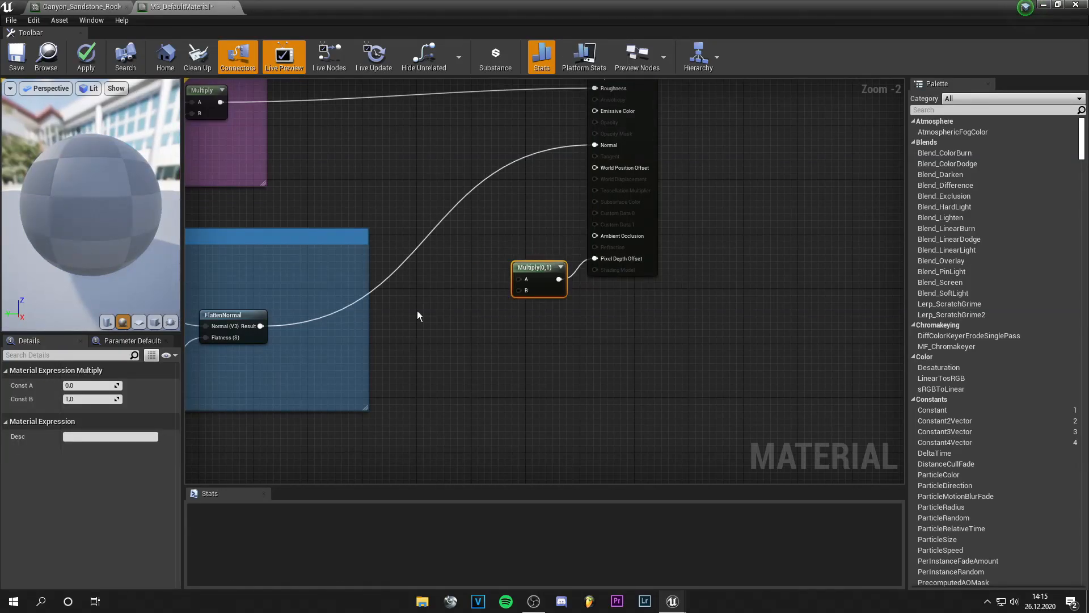
Convert the constant into a 'Blending' parameter and connect it to Multiply
right_click(419, 323)
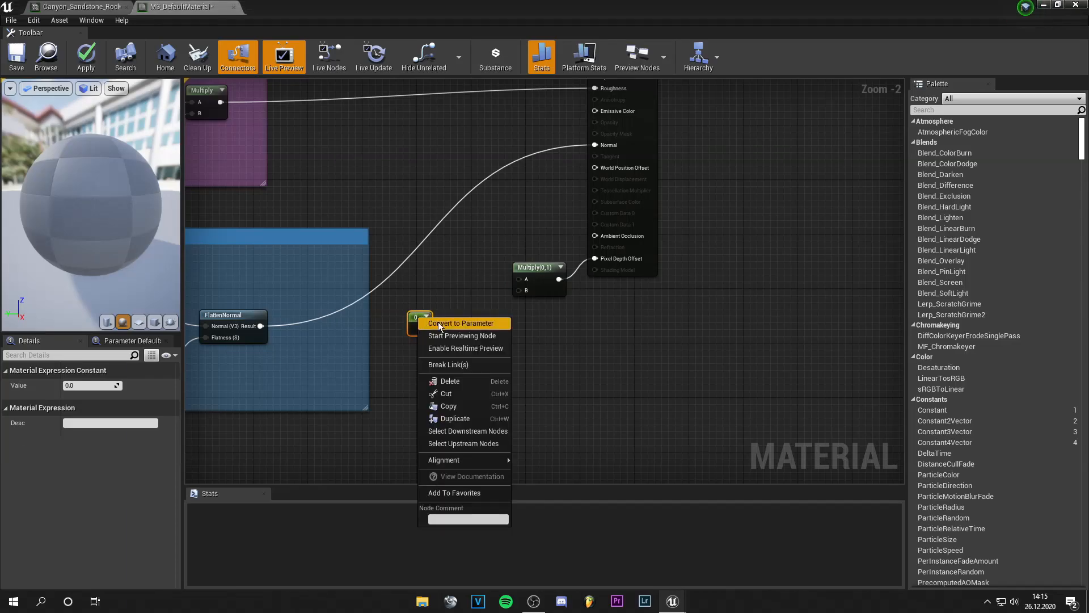
click(461, 322)
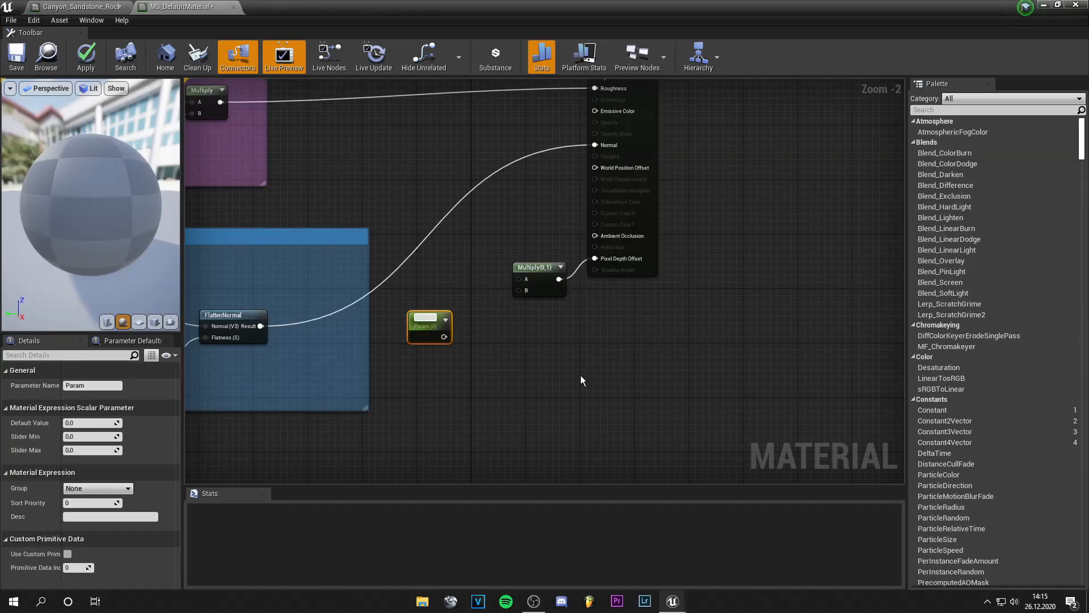
text(Blending)
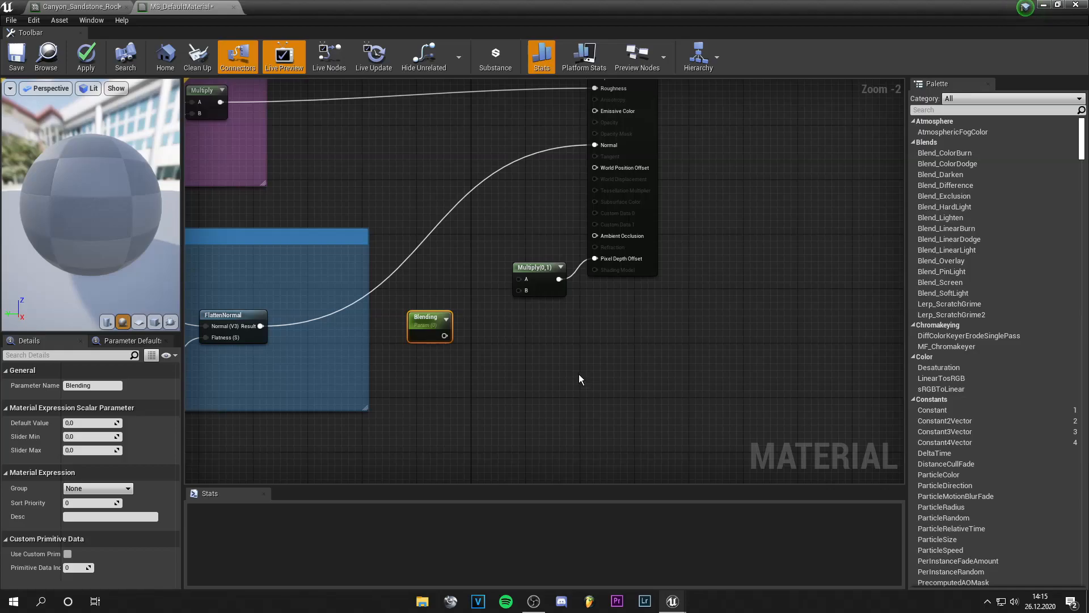
drag(444, 335, 526, 290)
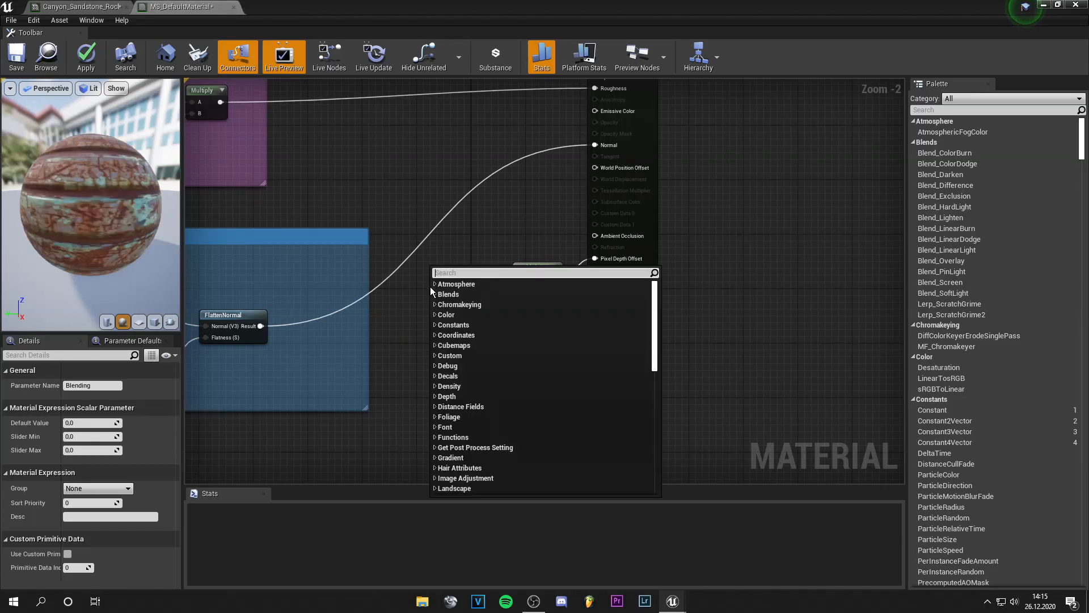
Add a DitherTemporalAA node and connect it into the Multiply node
text(dither)
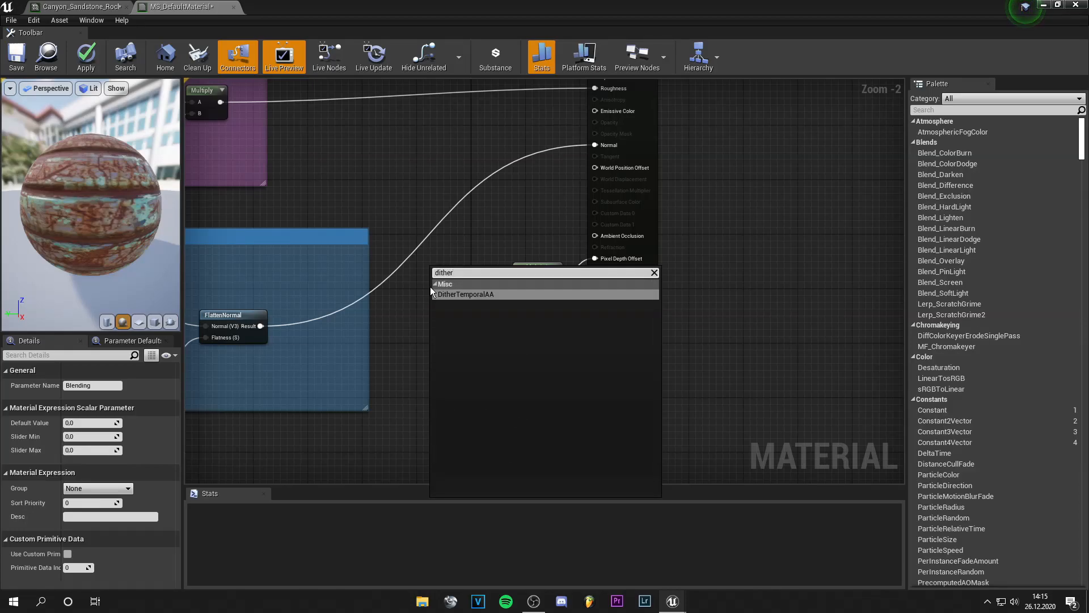
click(465, 294)
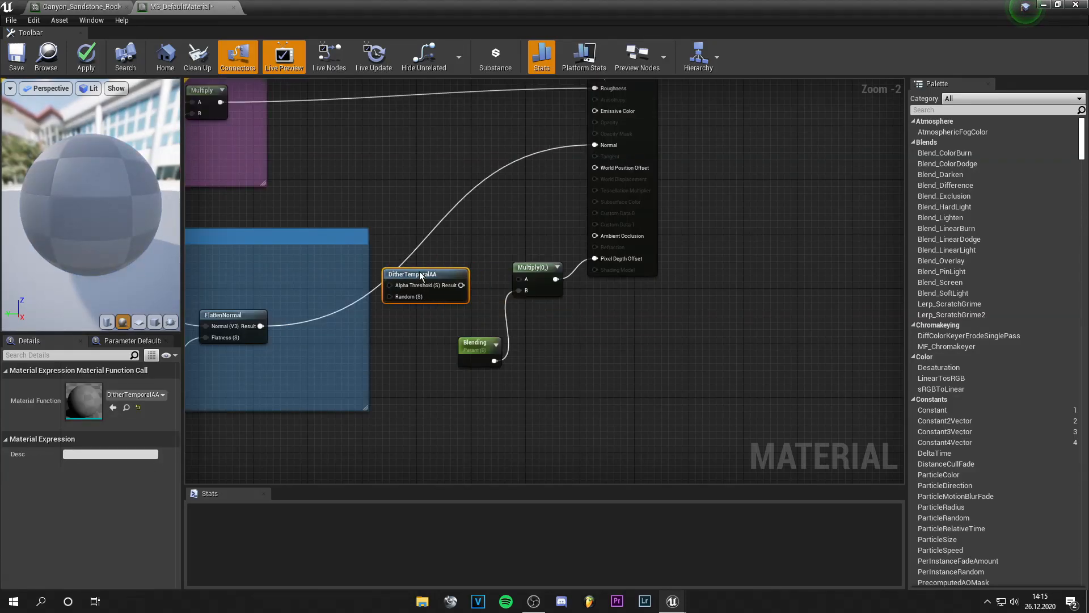
drag(428, 285, 519, 279)
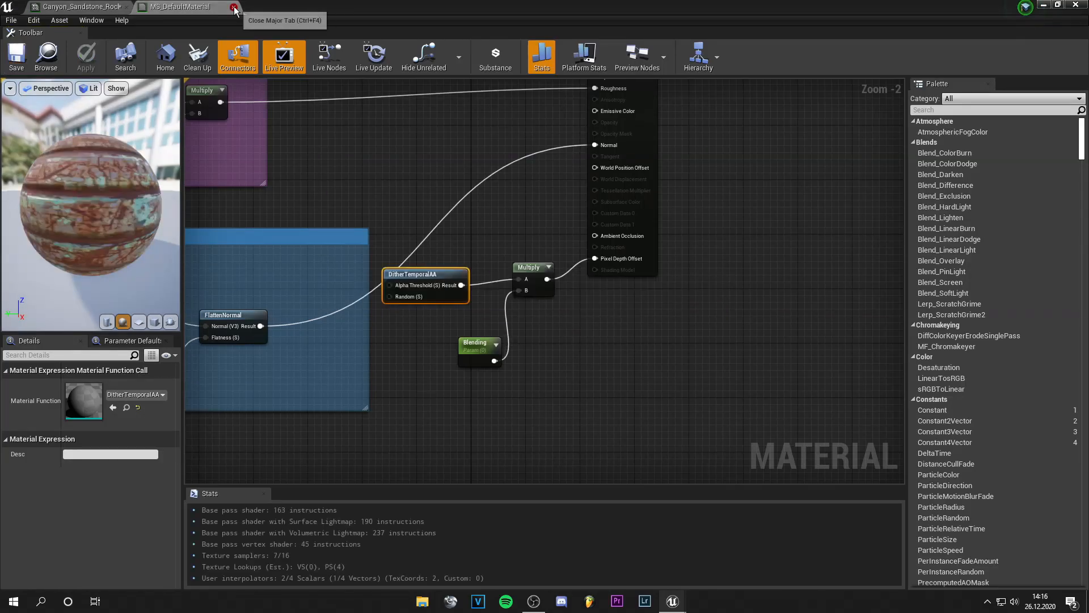
Close the MS_DefaultMaterial editor and enable the Blending override in the rock's instance
click(235, 6)
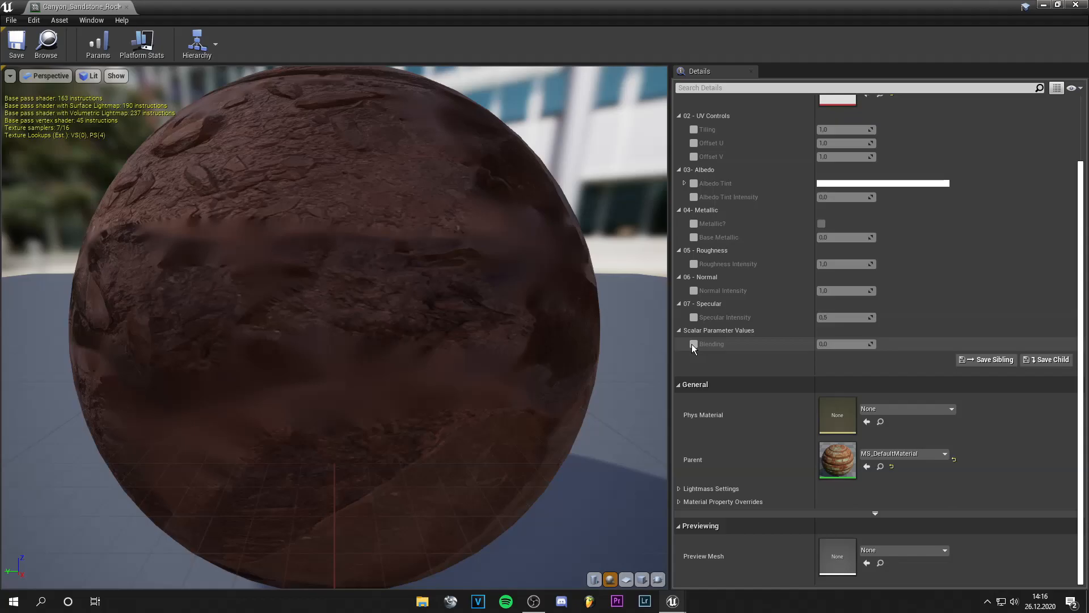
click(693, 343)
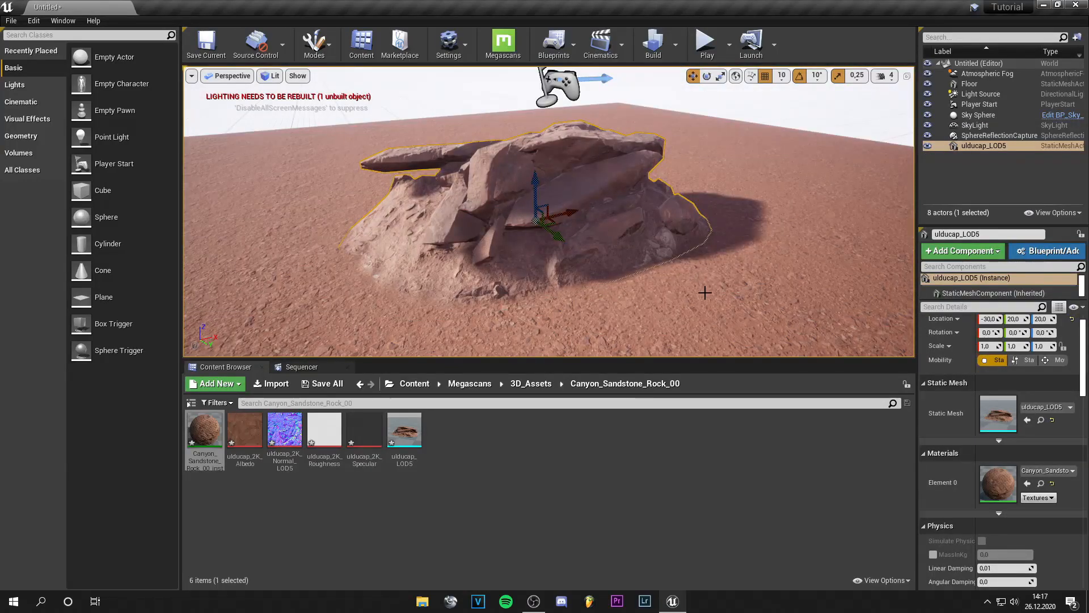
scroll(down, 3)
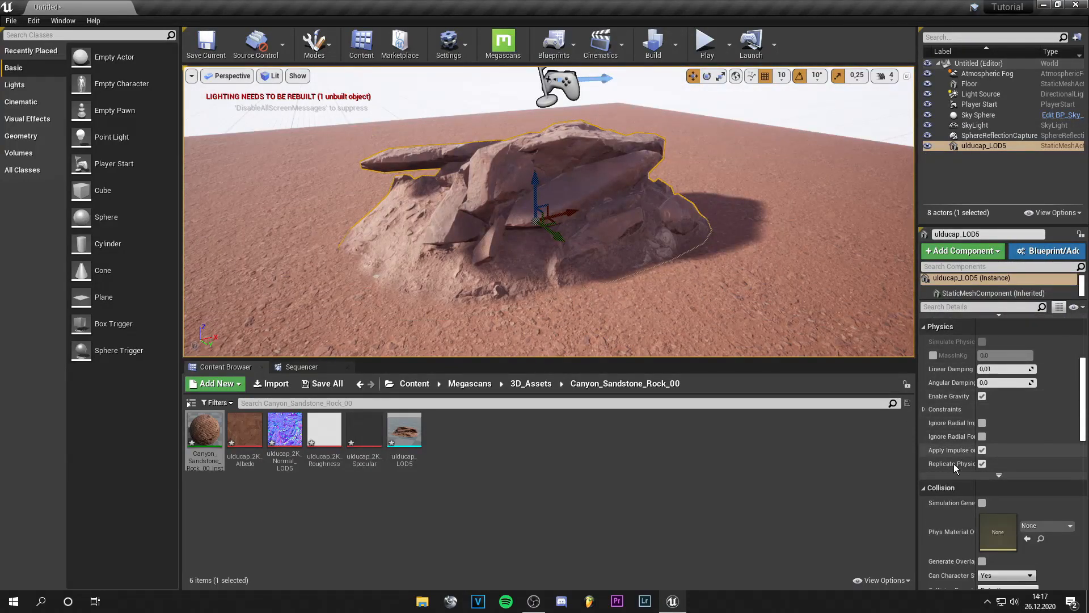
scroll(down, 3)
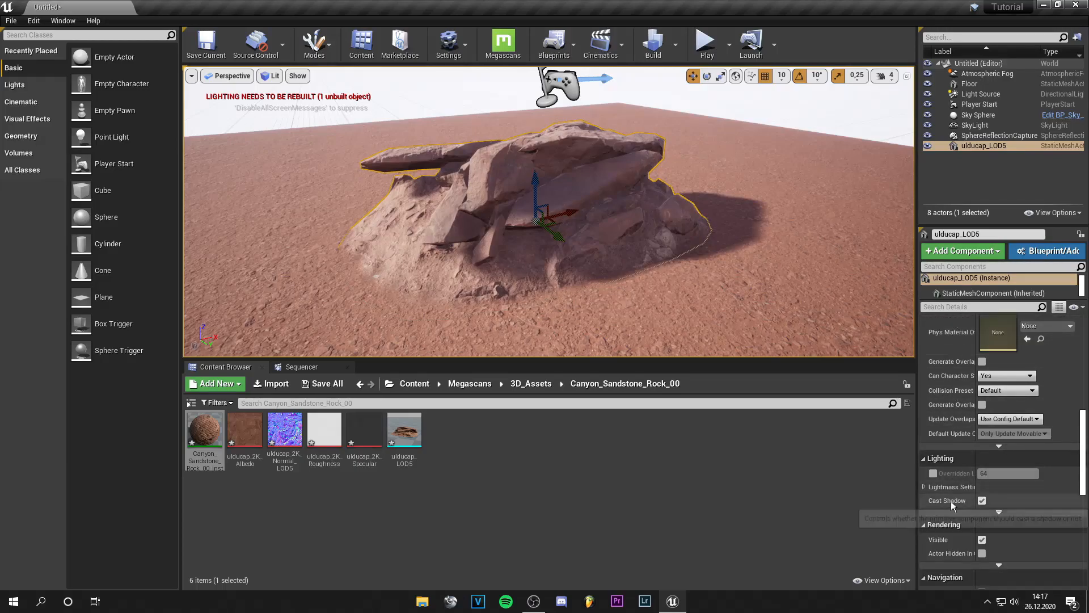
click(982, 501)
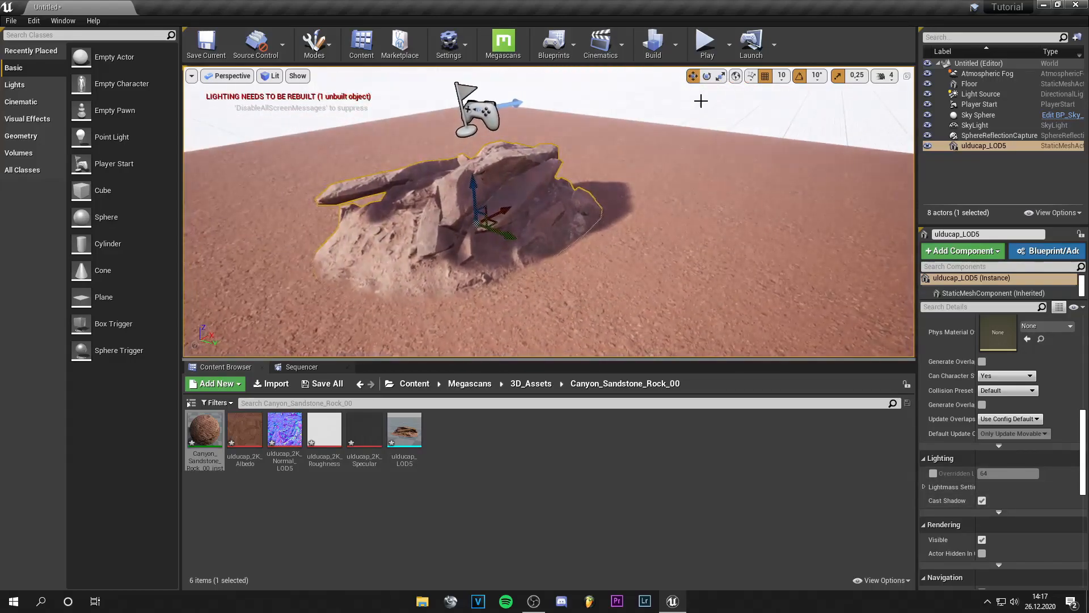
click(978, 114)
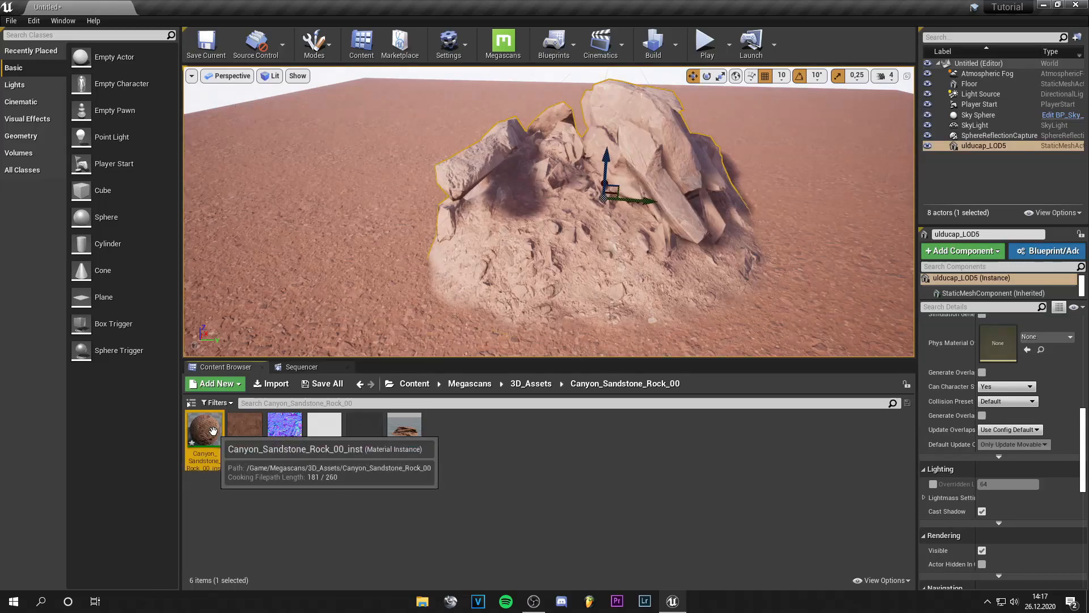
Reopen the rock's material instance and set Albedo Tint to a reddish-orange colour
double_click(204, 425)
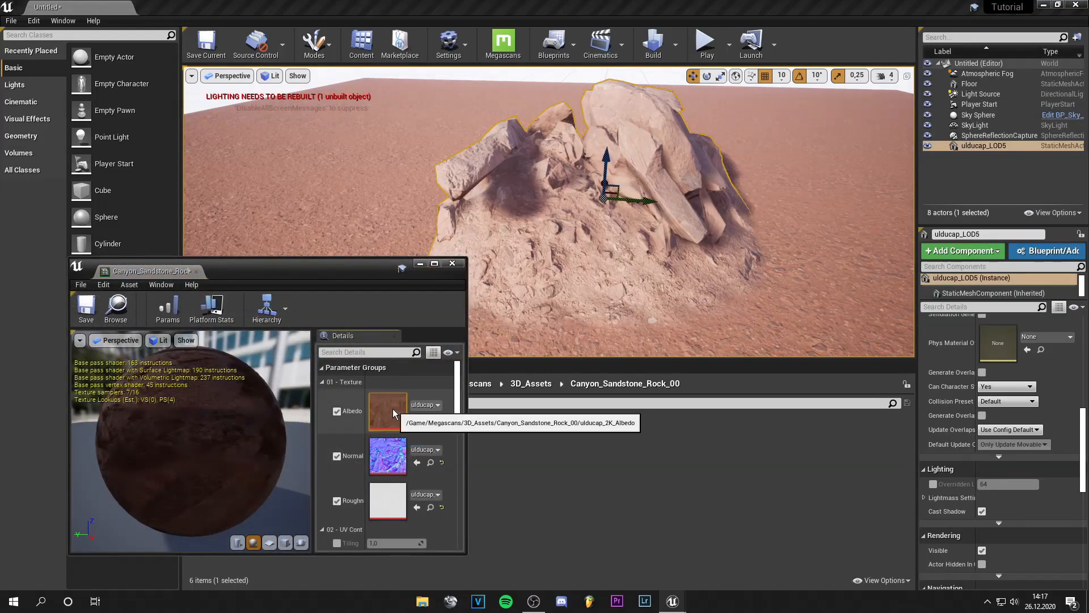
scroll(down, 3)
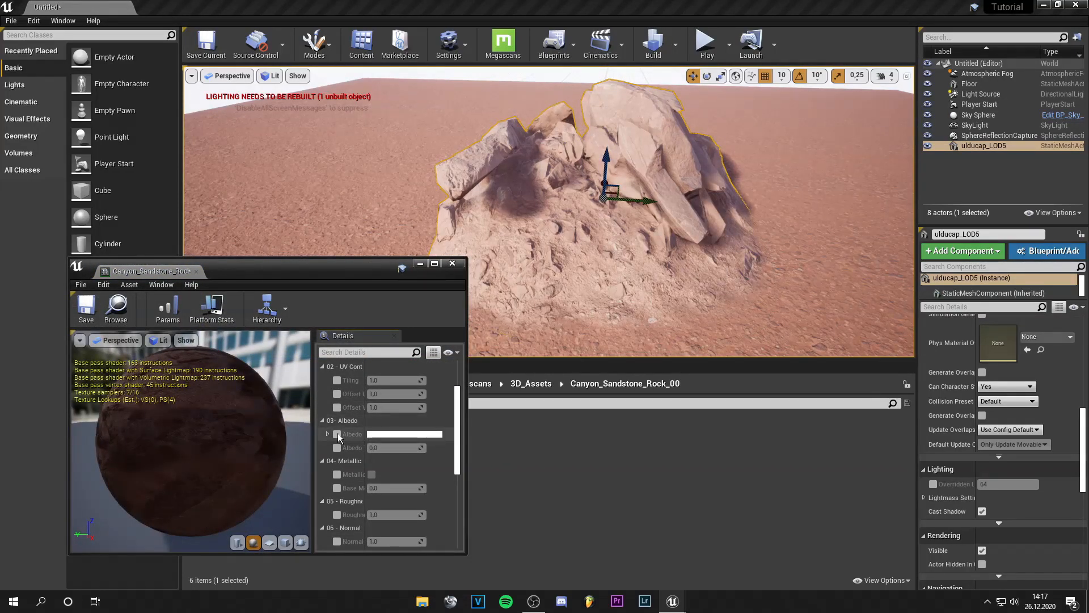
click(337, 434)
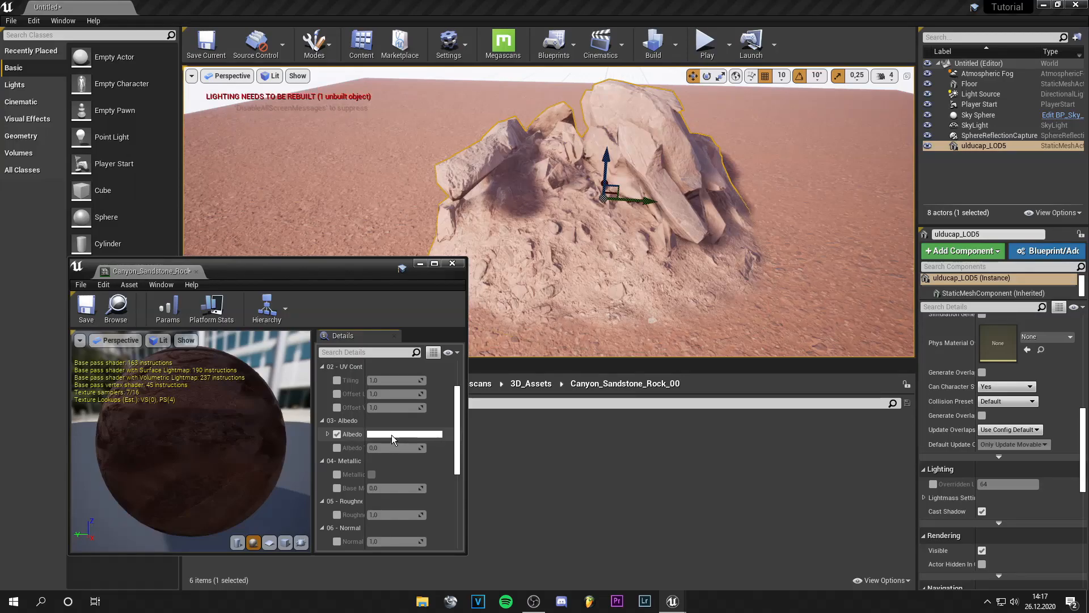
click(405, 433)
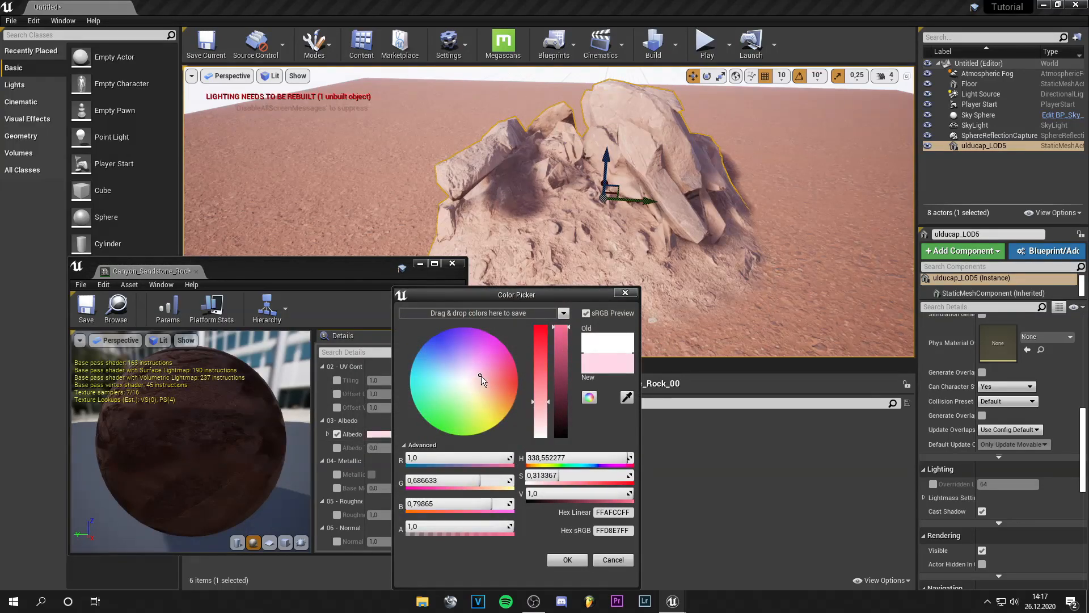
click(489, 370)
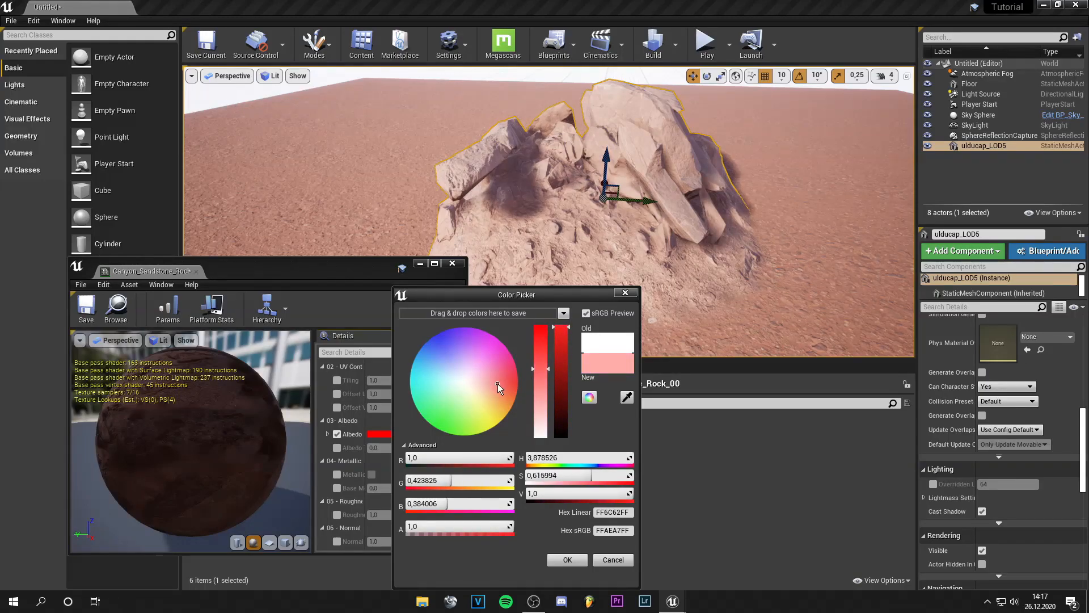
click(566, 559)
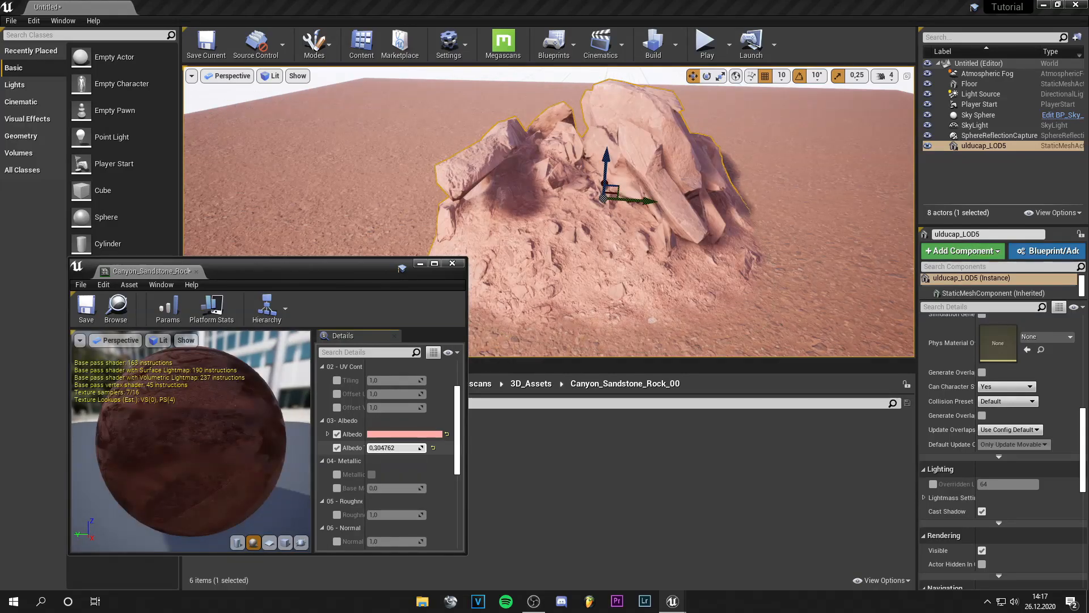
click(405, 434)
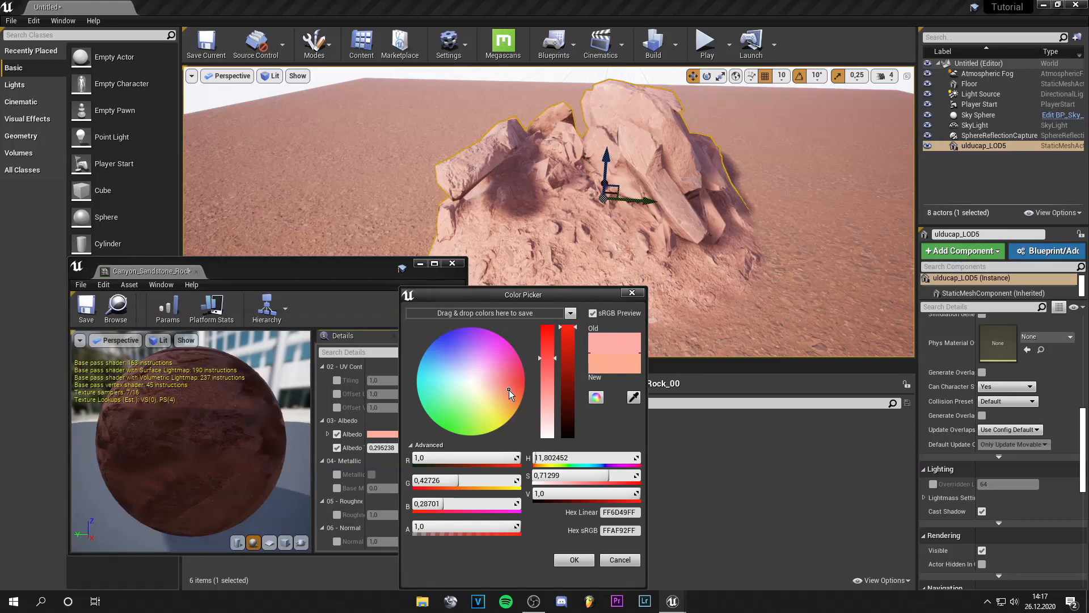
click(574, 559)
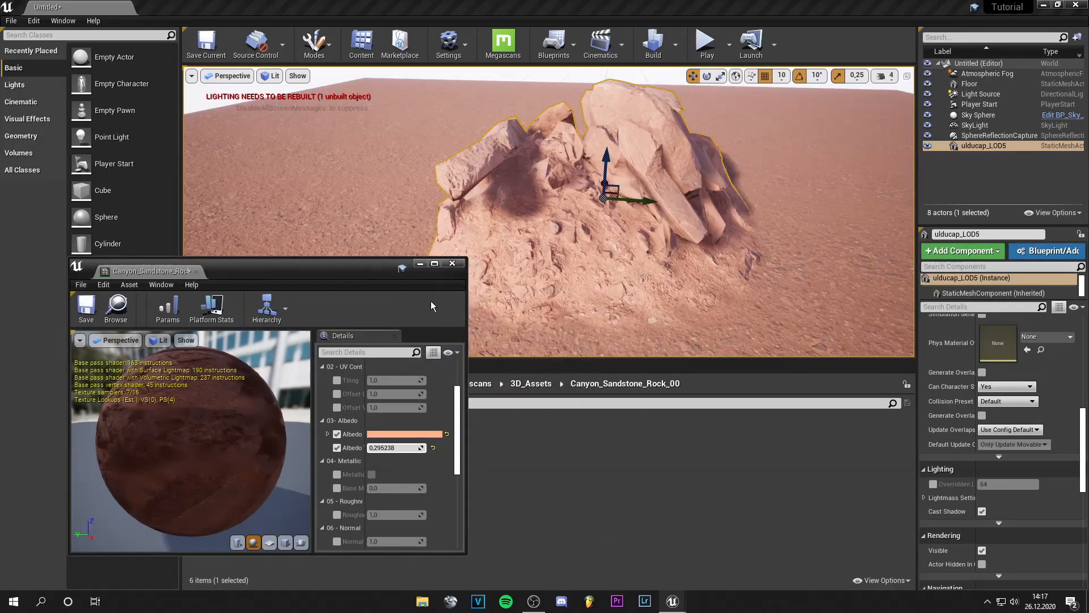